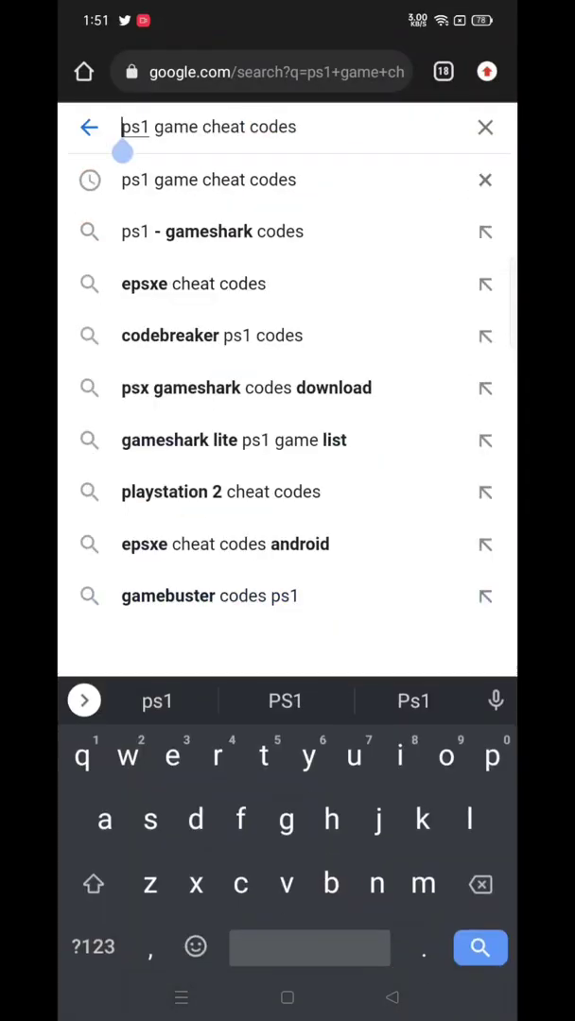
Step: Search Google for 'final fantasy 7 ps1 game cheat codes' via the matching suggestion
type("final")
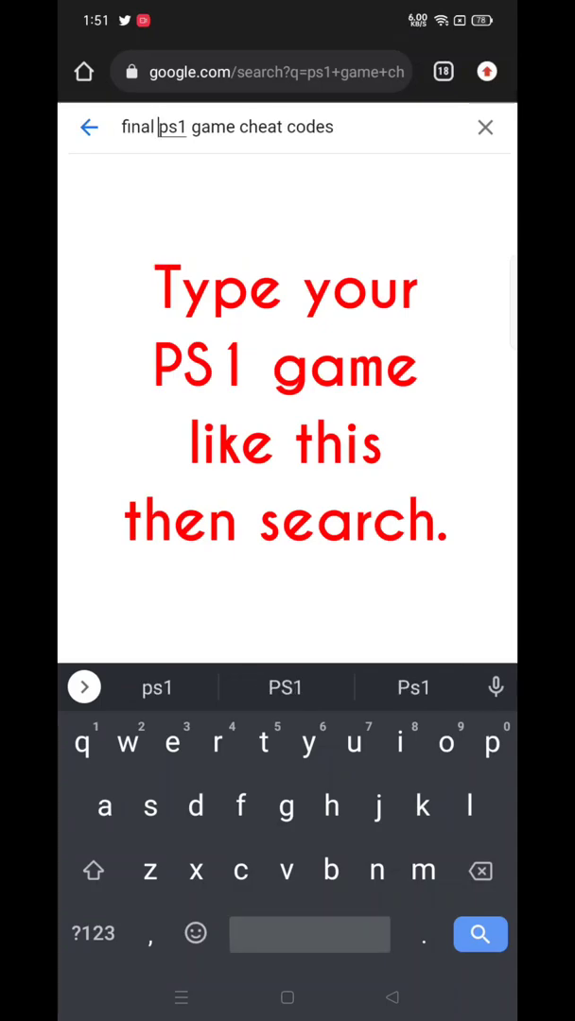
type("fantasy 7")
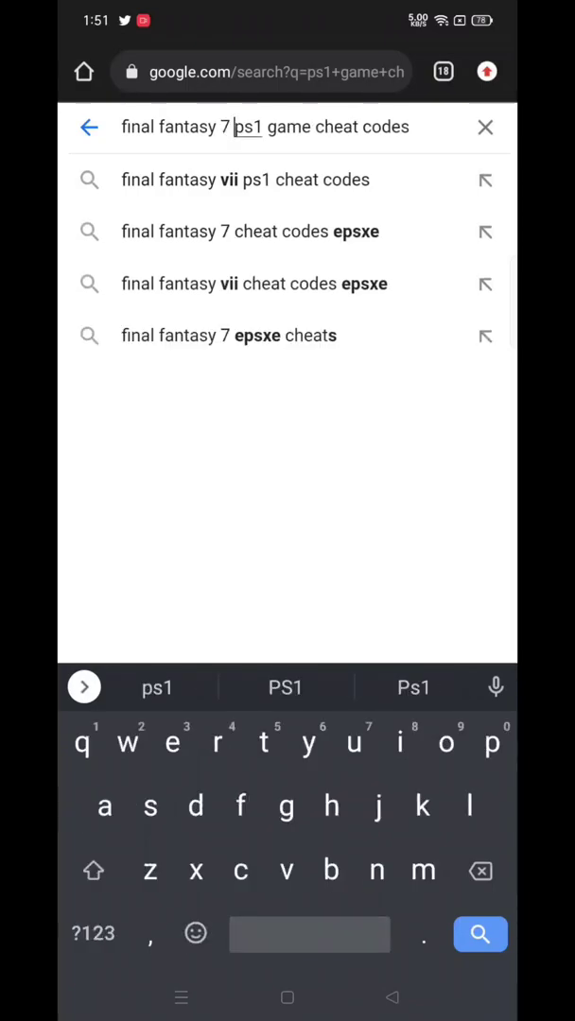
left_click(481, 934)
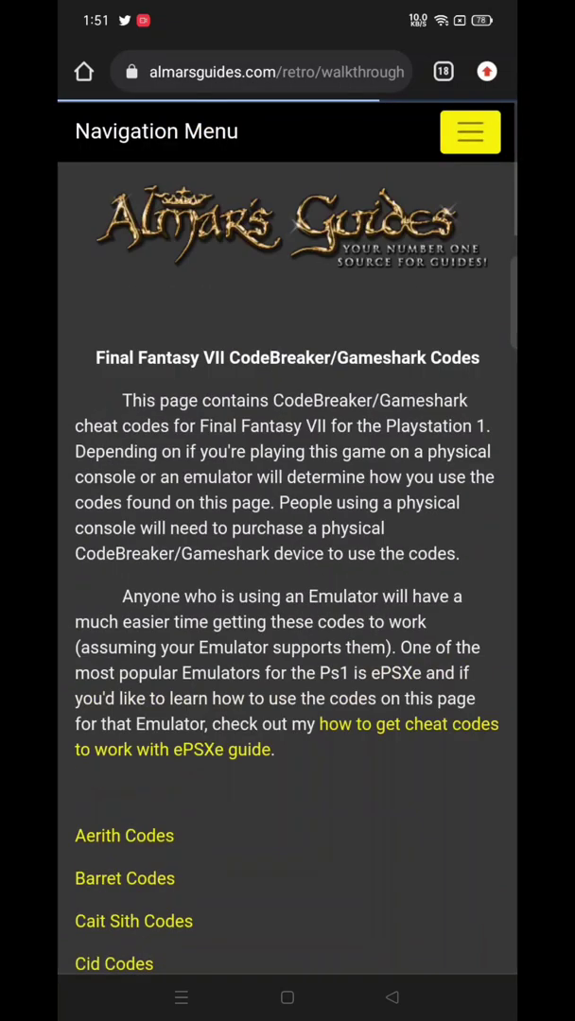
Step: Scroll the Final Fantasy VII codes page to Max Gil and select its code lines to copy
scroll("down", 3)
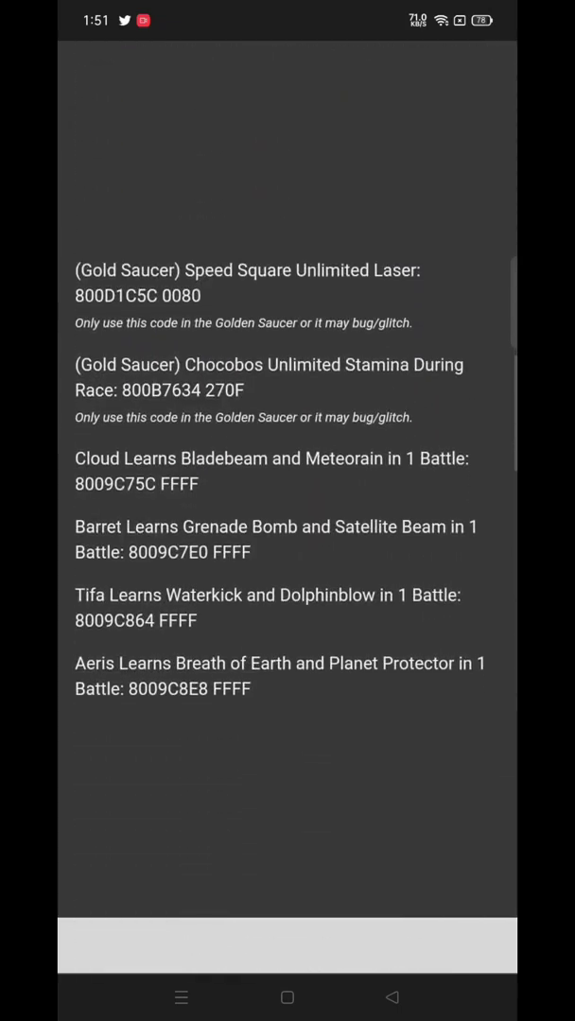
scroll("down", 3)
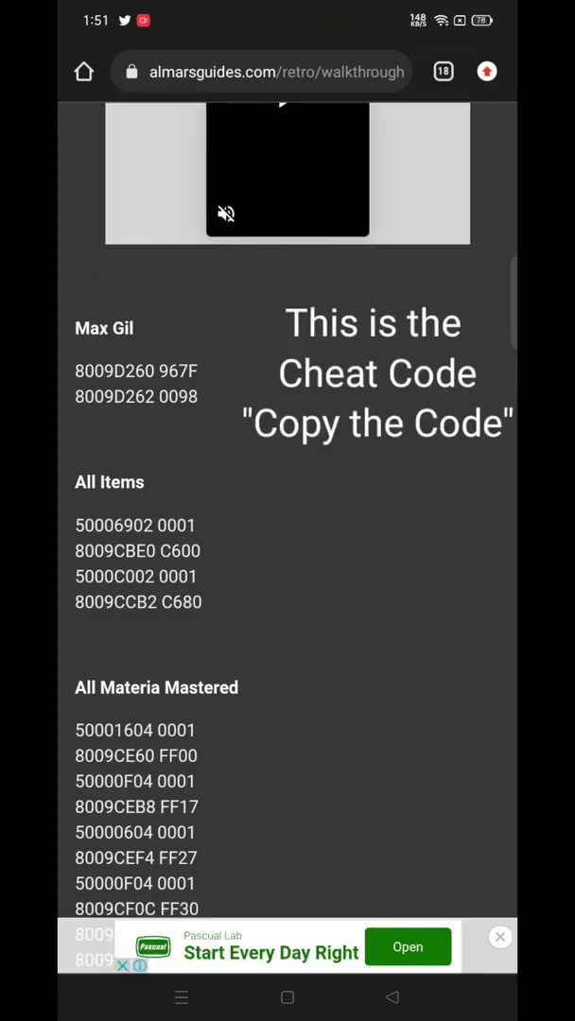
double_click(136, 371)
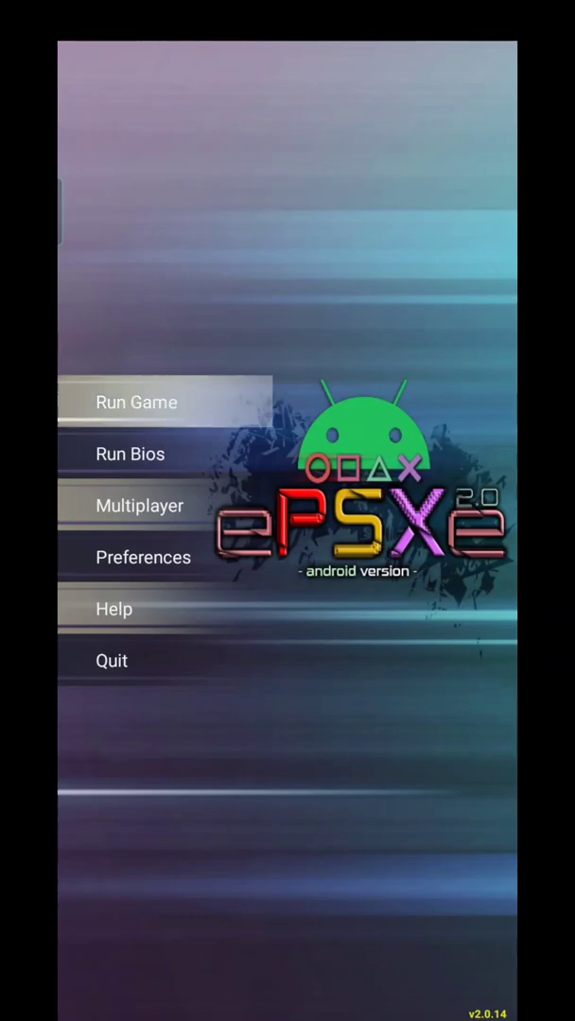
Step: Run Final Fantasy VII, skip the opening credits and load a saved game
left_click(137, 403)
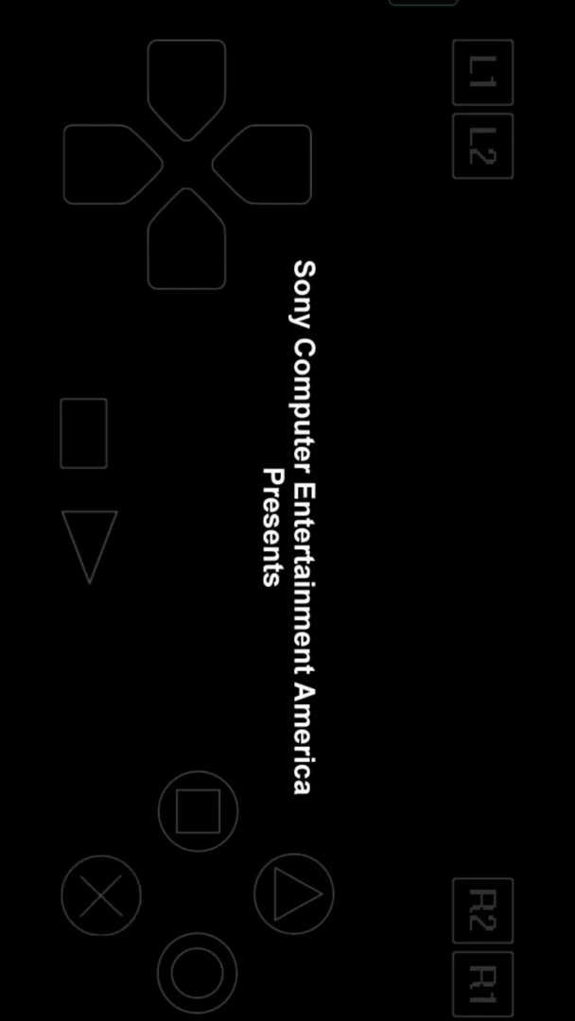
left_click(98, 897)
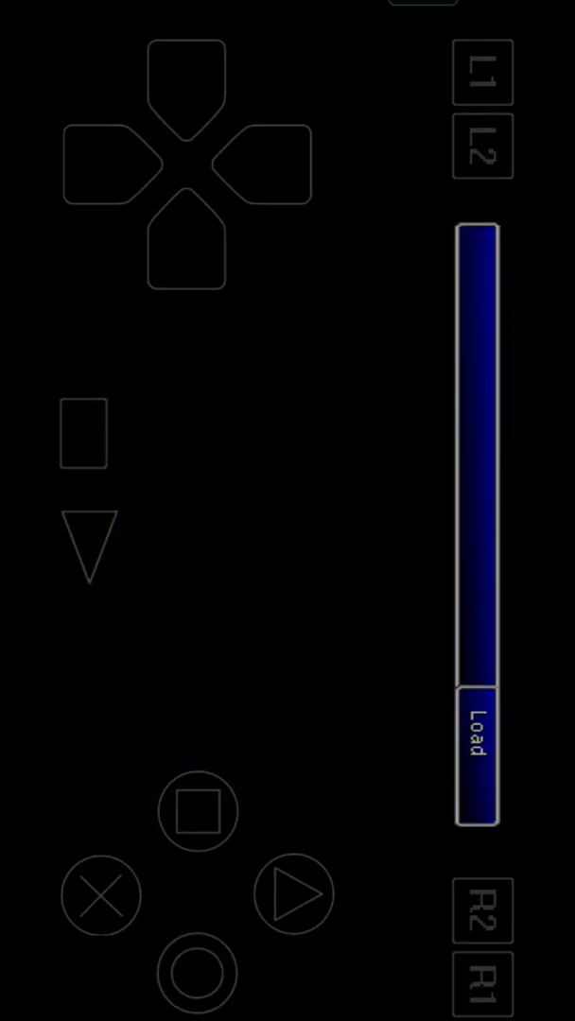
left_click(477, 745)
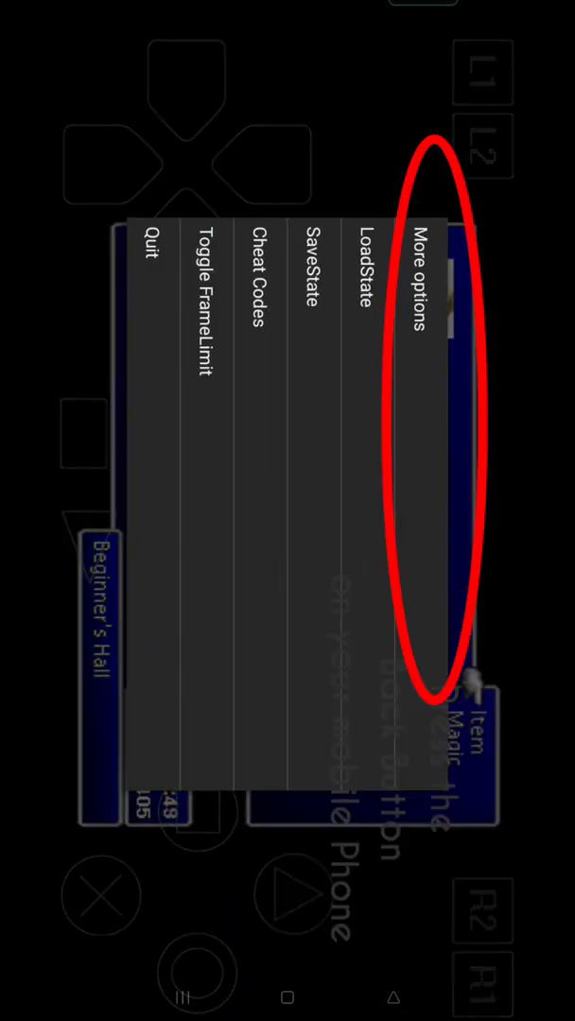
Step: Reach Cheats Settings through the emulator's More options
left_click(420, 275)
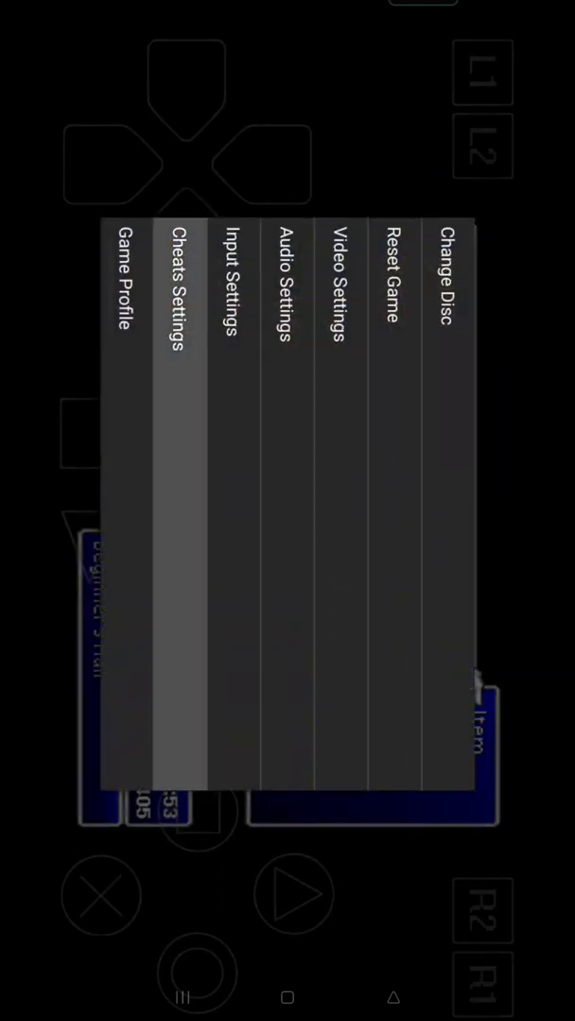
left_click(178, 293)
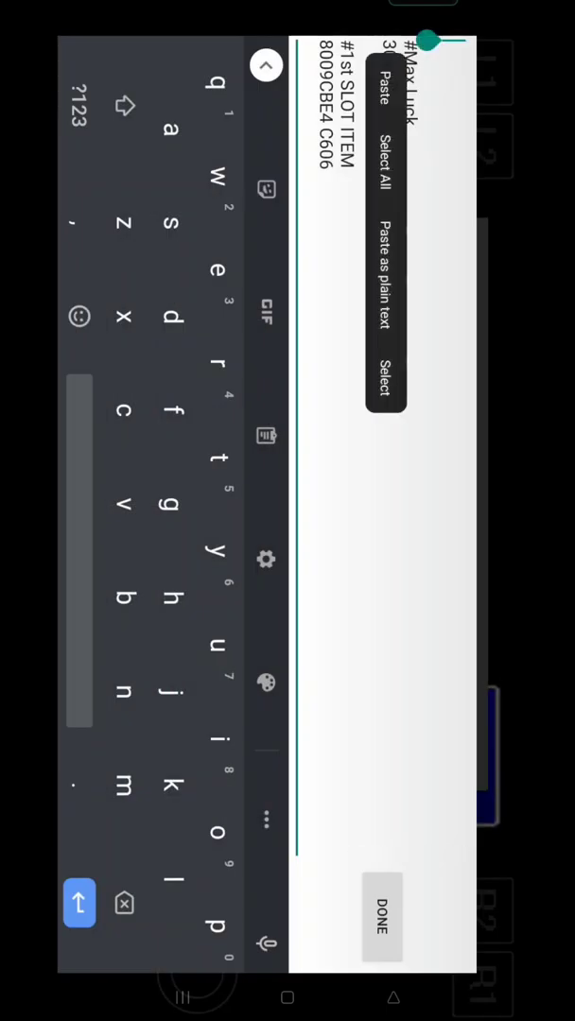
Step: Add a '#Max Gil' entry with codes 8009D260 967F and 8009D262 0098, then save the list
left_click(375, 85)
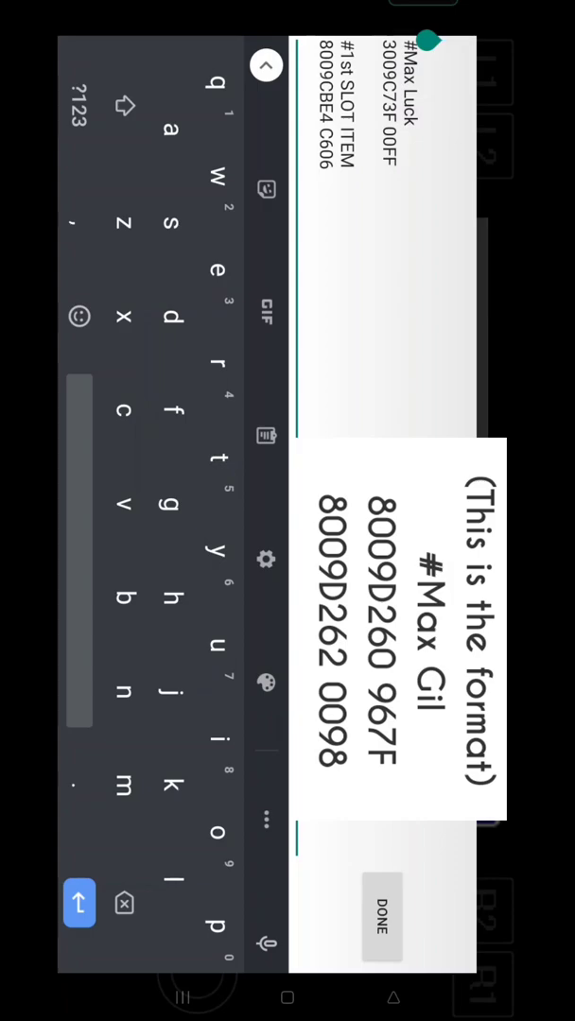
left_click(72, 98)
type("#M")
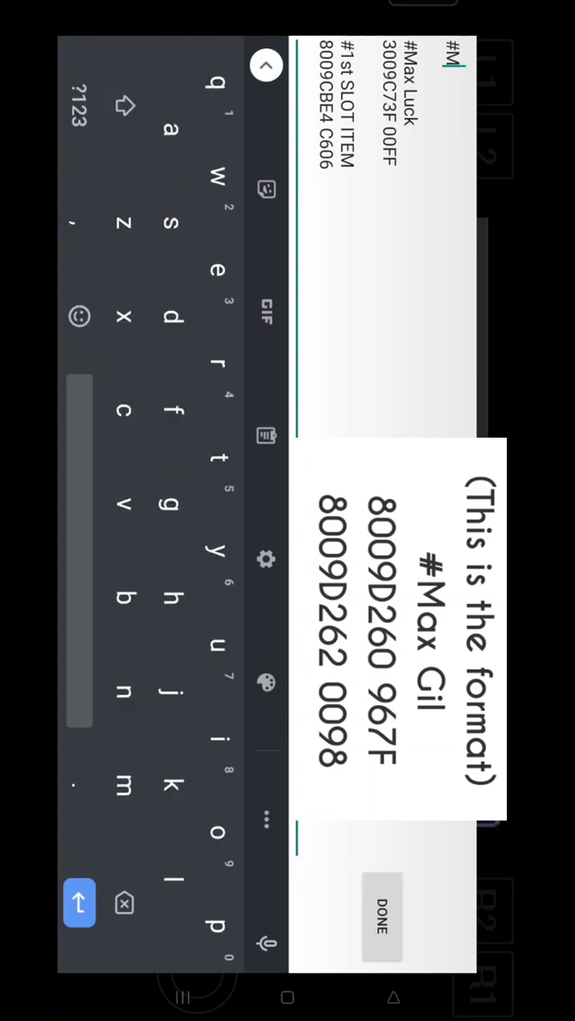
left_click(79, 904)
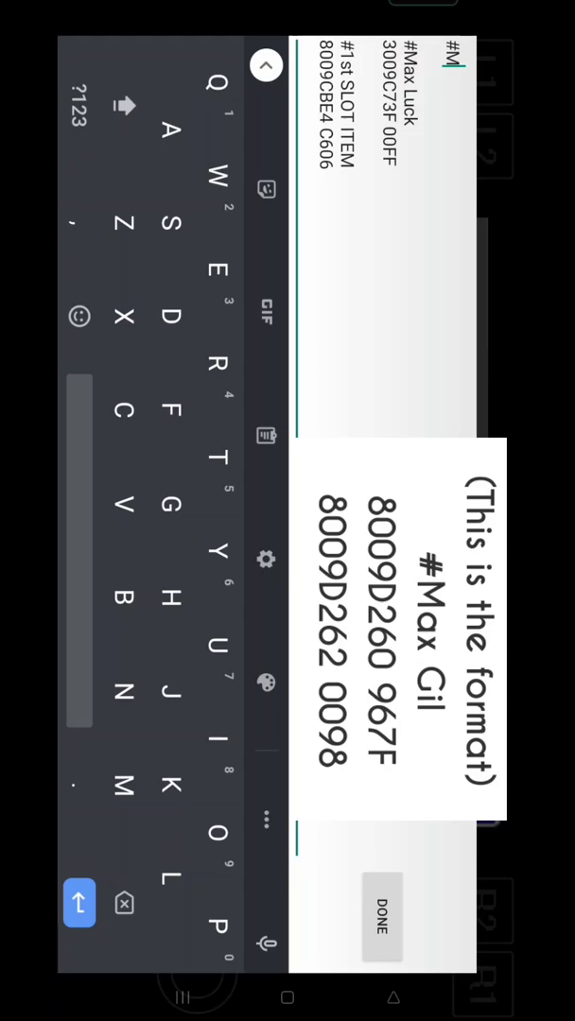
type("ax")
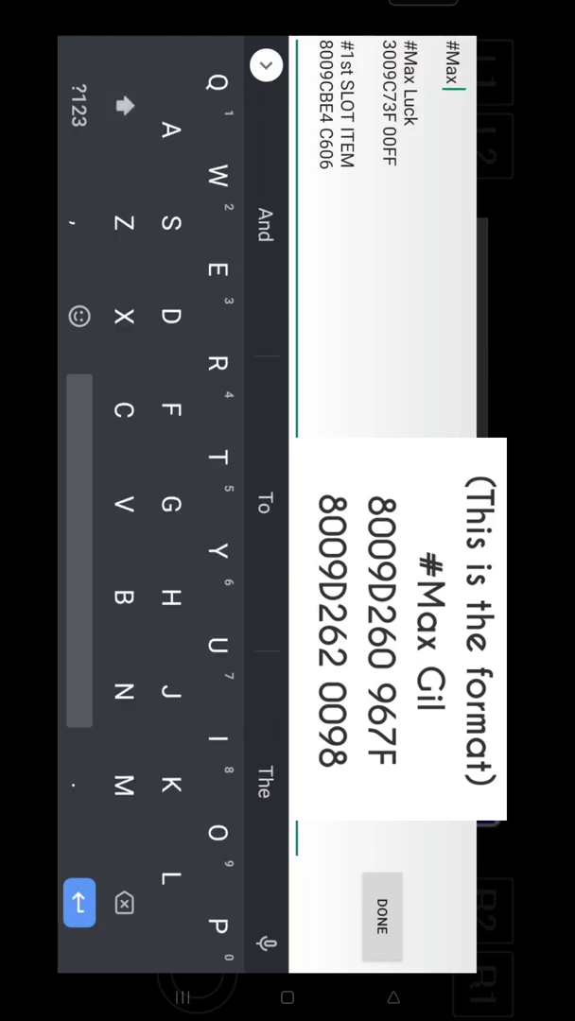
type("Gil")
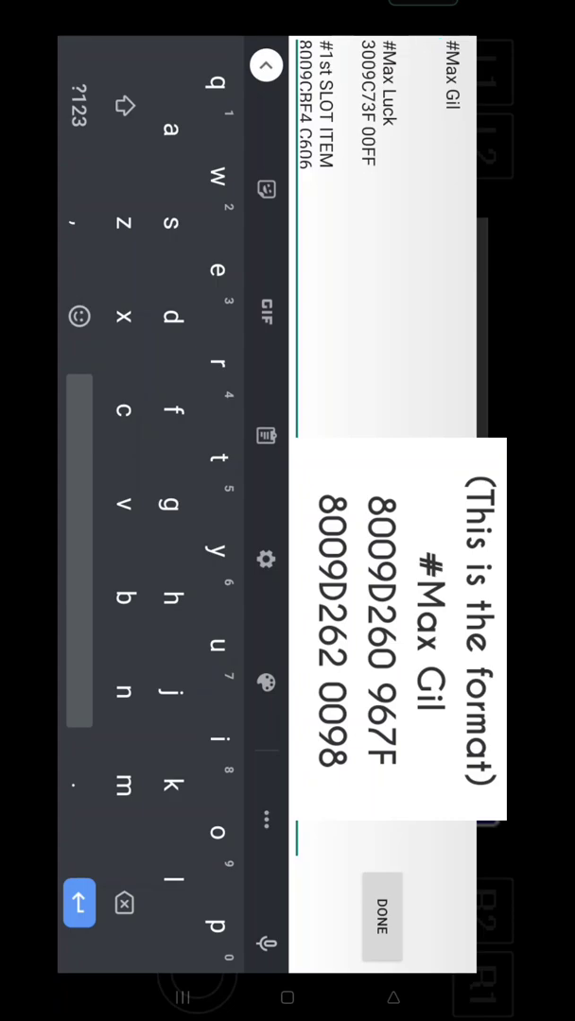
left_click(408, 50)
type("8009D262 0098")
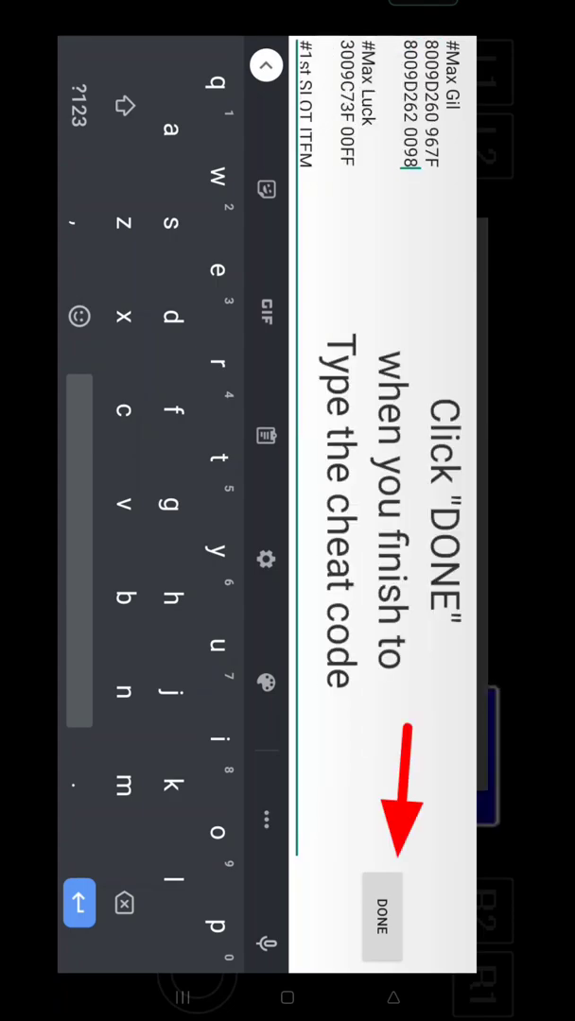
left_click(382, 919)
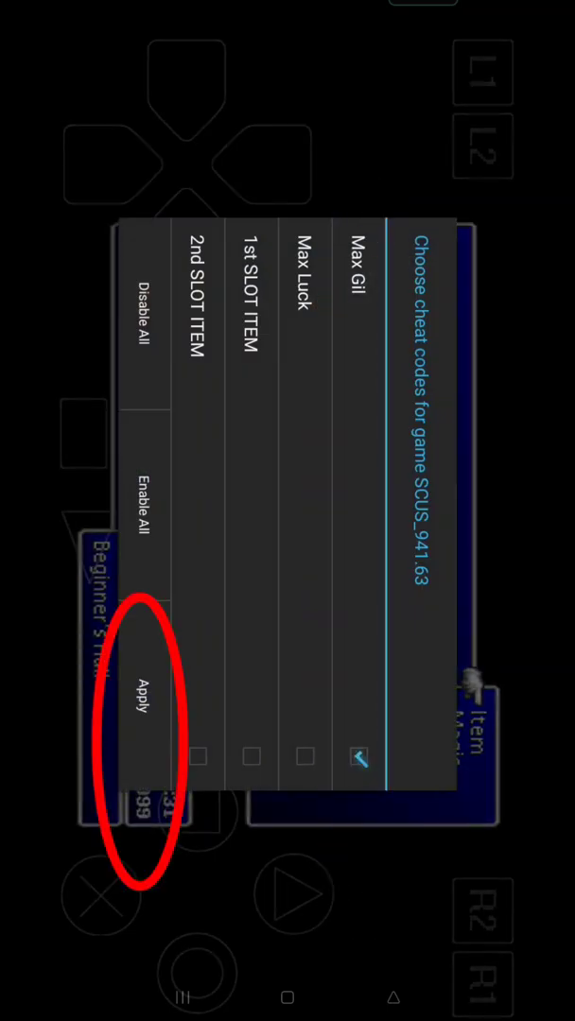
Step: Apply the ticked Max Gil cheat so the game shows 9,999,999 Gil
left_click(140, 700)
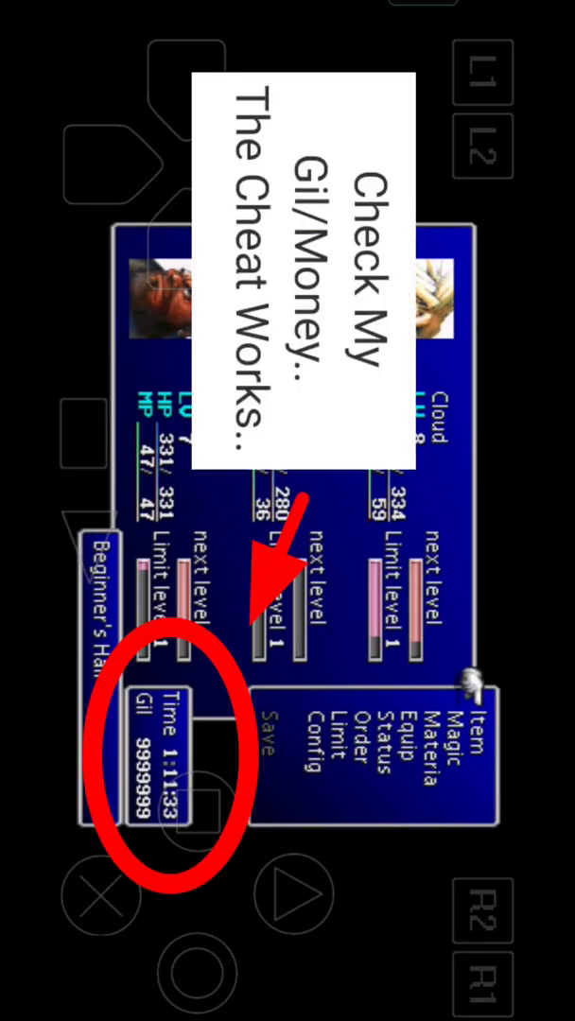